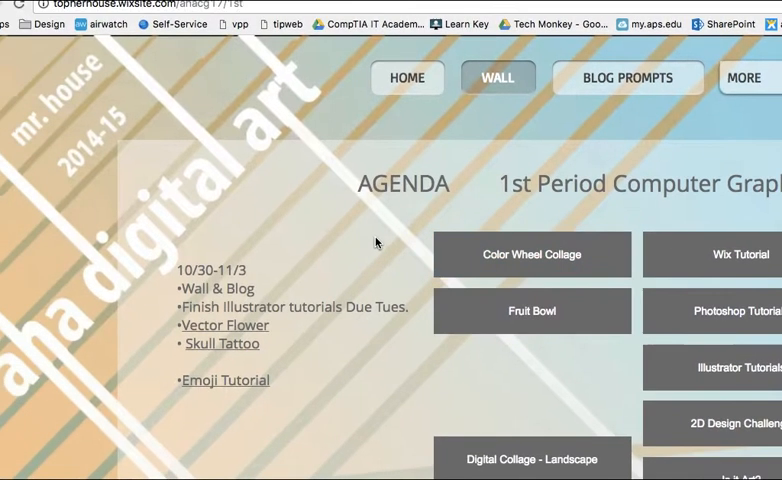
Scroll down the Emoji Tutorial page to the attached .ai file's Download arrow
scroll("down", 3)
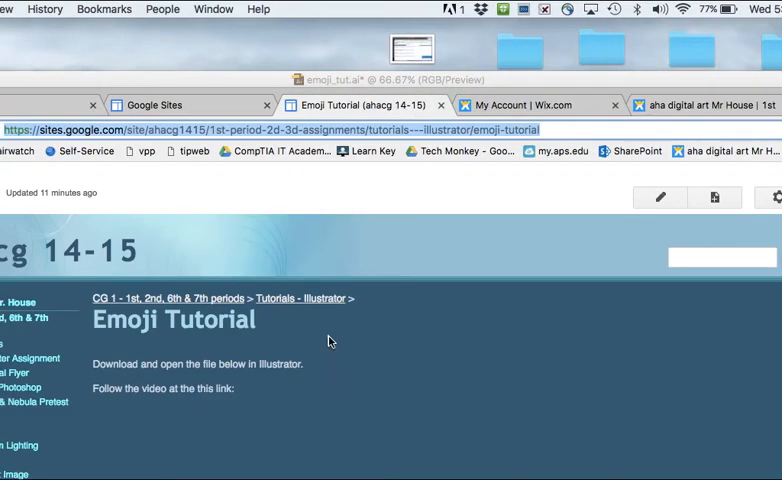
scroll("down", 3)
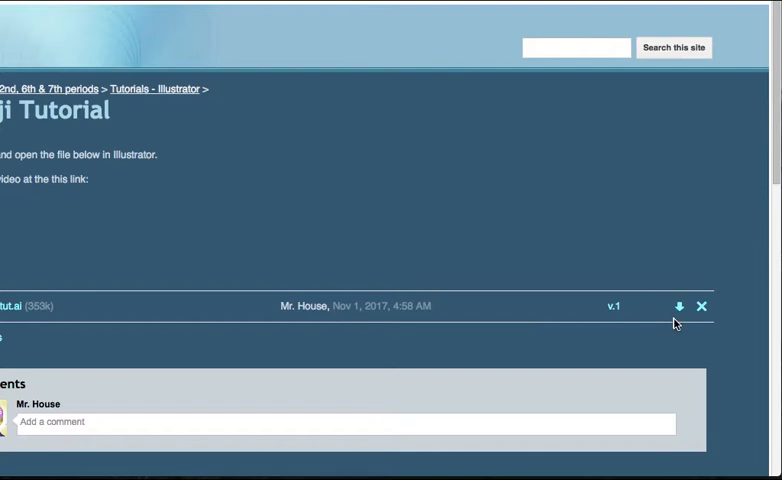
mouse_move(680, 306)
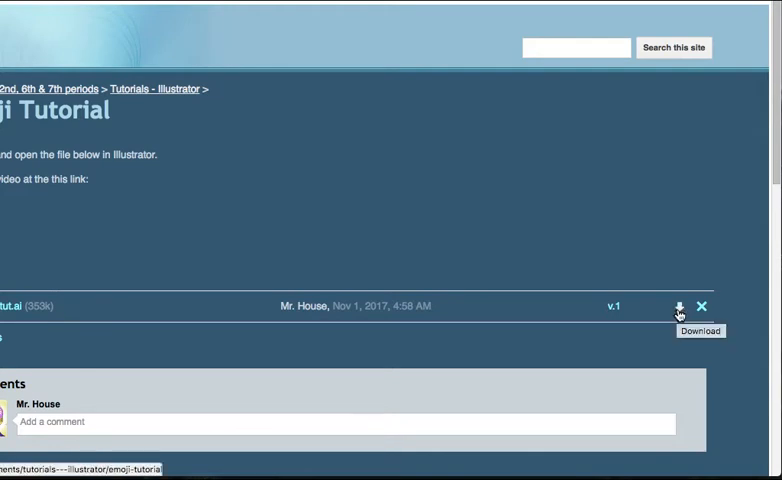
mouse_move(510, 318)
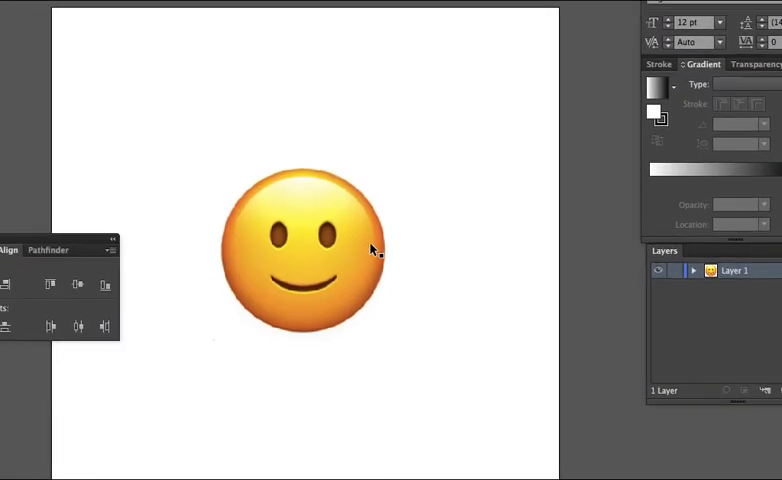
Open emoji_tut.ai and lock Layer 1 holding the reference smiley
left_click(116, 8)
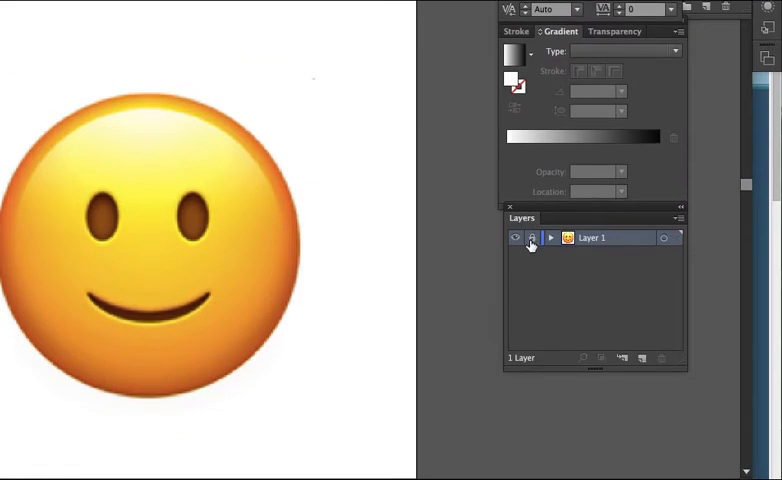
left_click(644, 340)
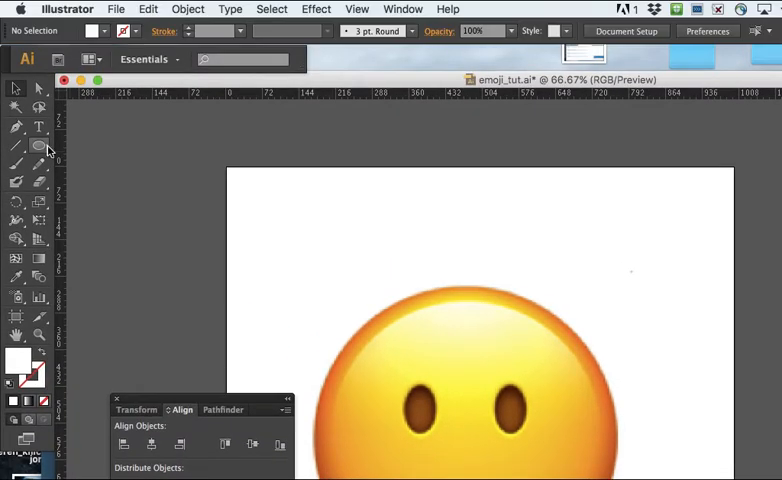
Choose the Ellipse tool and create a new layer above the locked reference
left_click(16, 146)
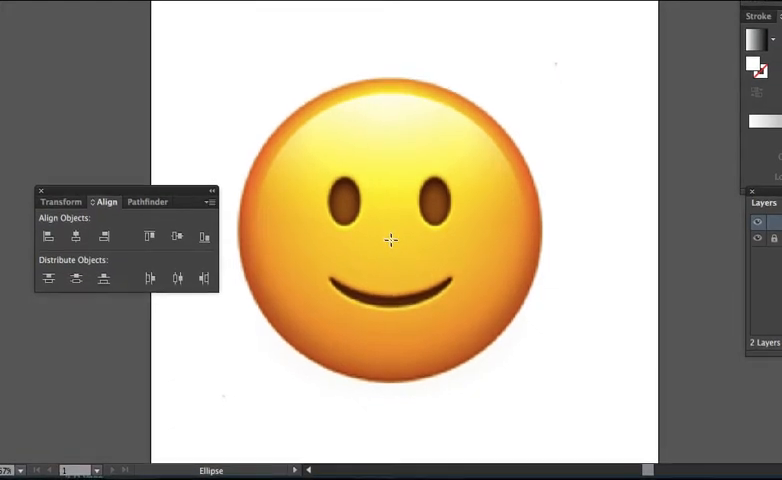
mouse_move(390, 240)
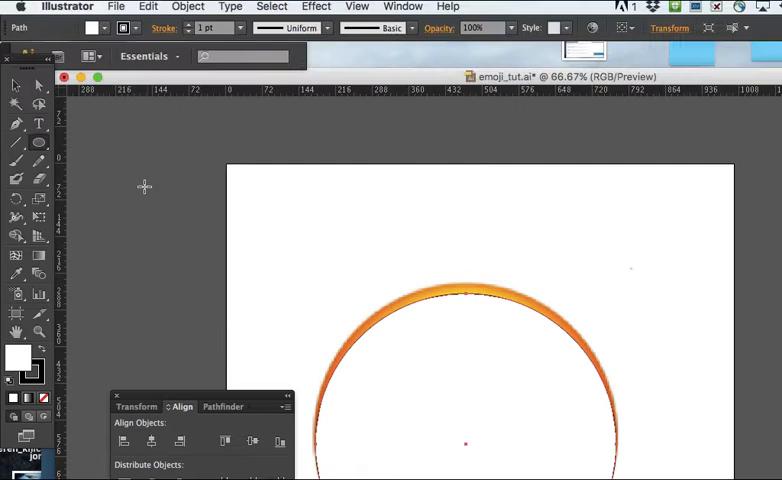
left_click(464, 350)
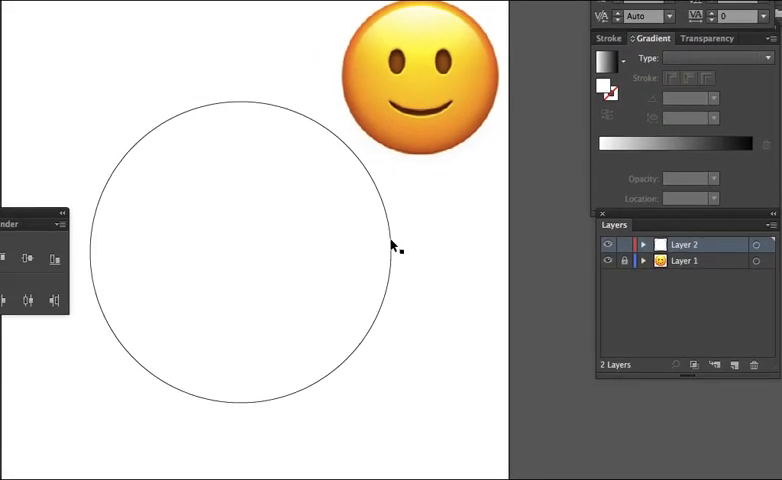
Select the empty circle so it can take the white-to-black linear gradient fill
left_click(392, 246)
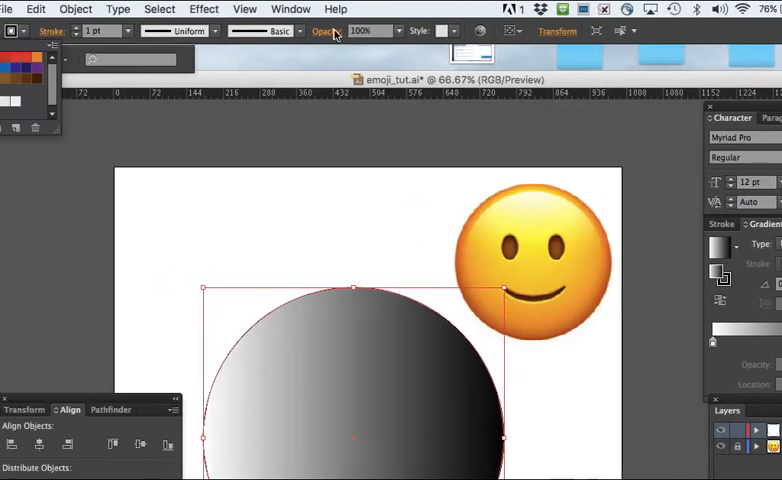
Show the Gradient panel from the right dock and close the Character panel
left_click(404, 8)
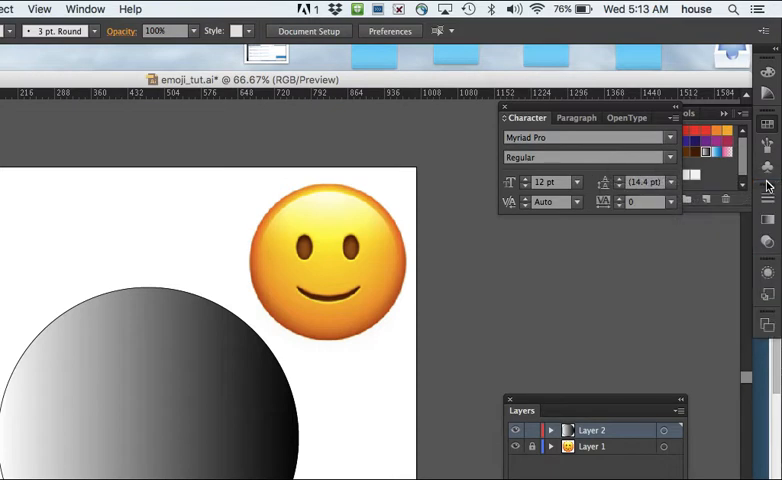
mouse_move(768, 220)
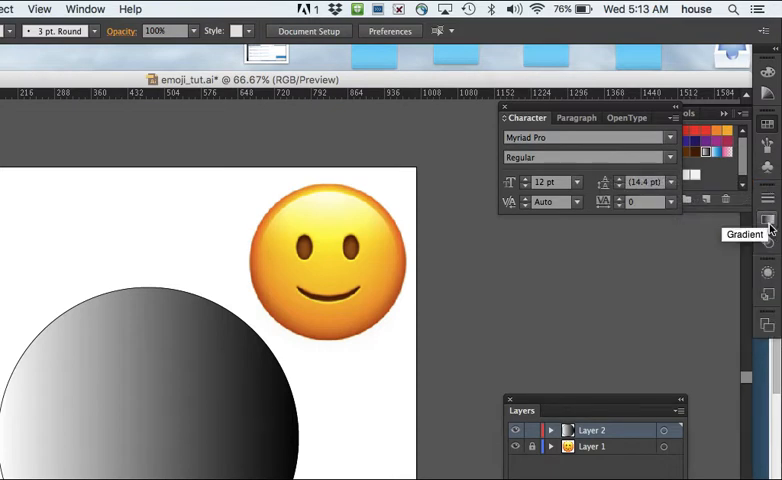
left_click(768, 220)
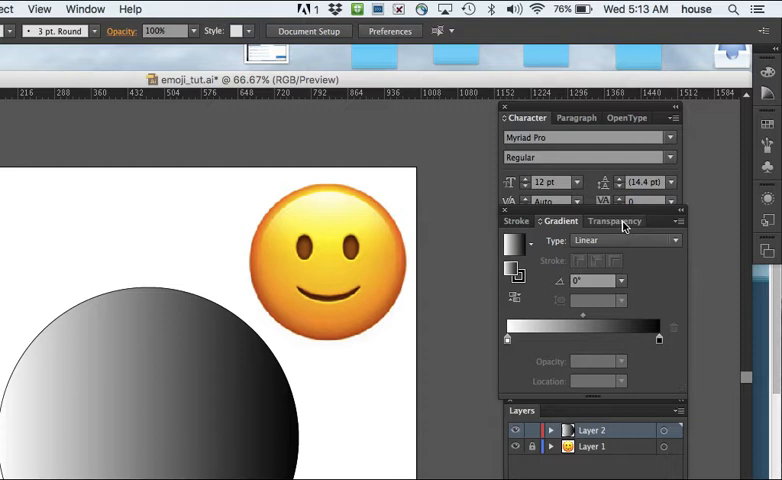
mouse_move(504, 110)
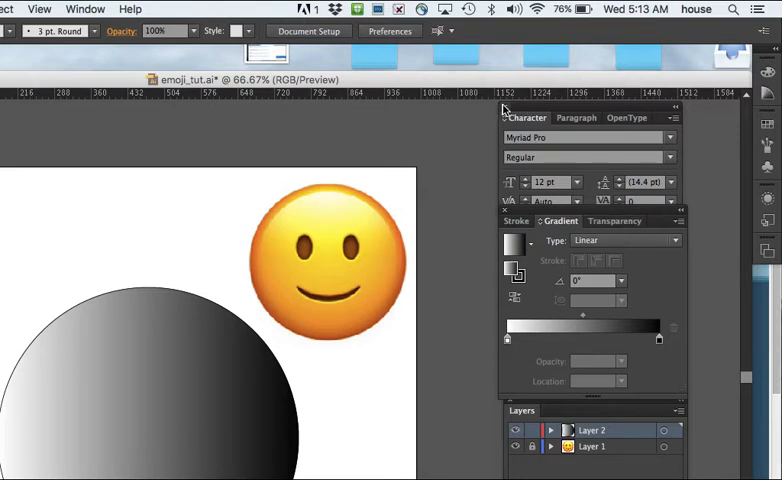
left_click(504, 104)
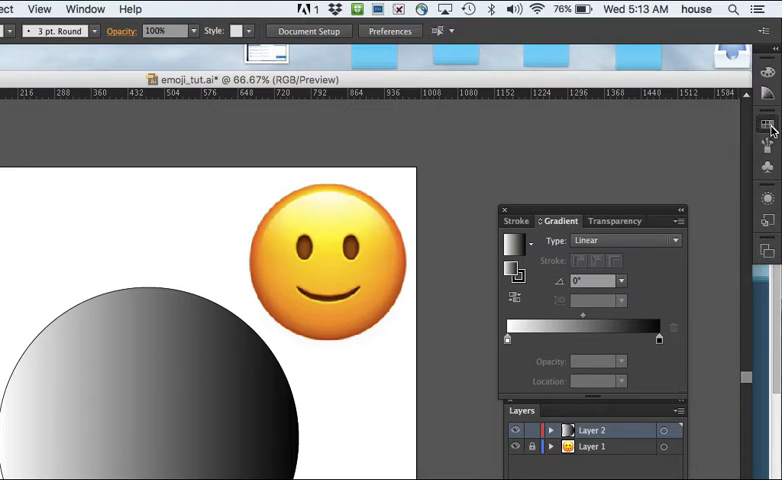
left_click(356, 8)
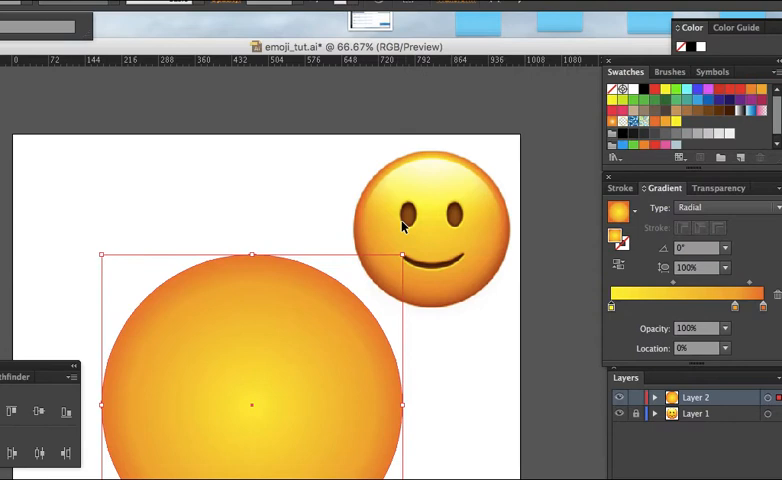
Zoom in on the reference smiley to inspect its face shading near the rim
key("cmd+space")
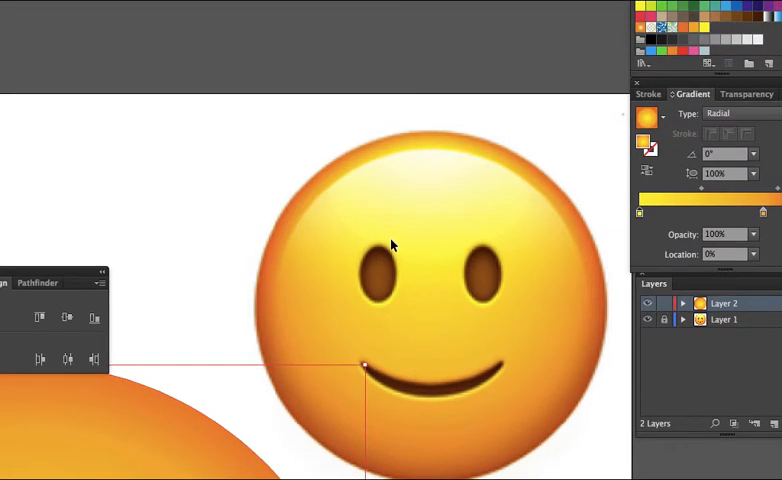
right_click(392, 244)
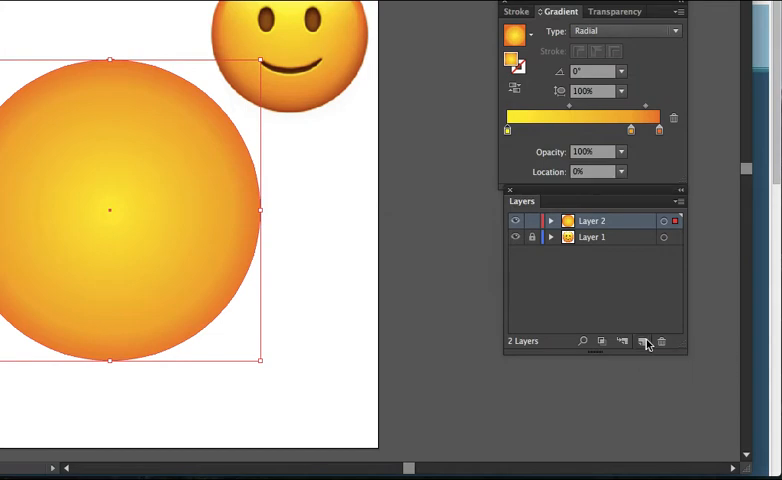
left_click(642, 340)
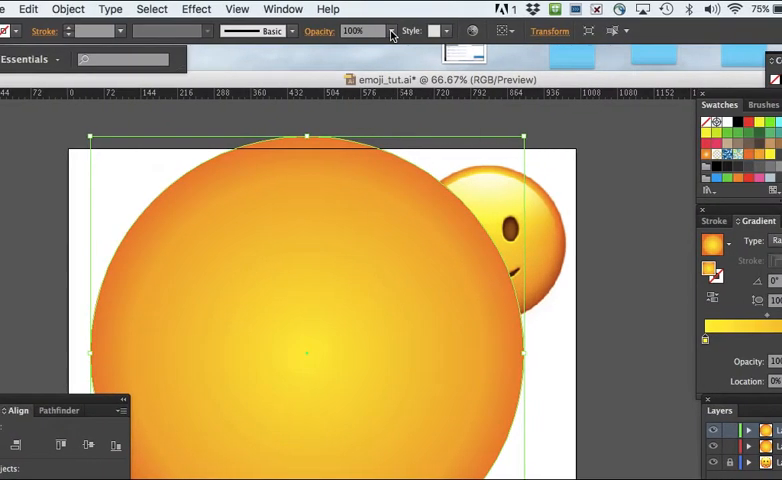
Set the large orange circle's opacity to 70% from the Control bar dropdown
left_click(392, 32)
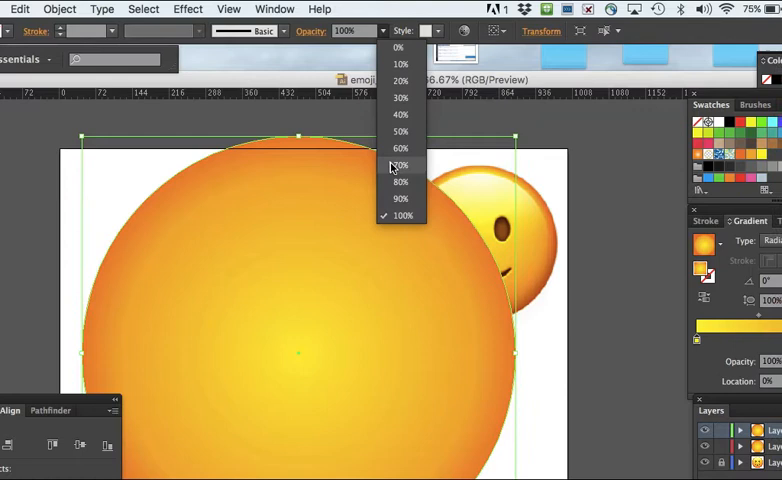
left_click(400, 164)
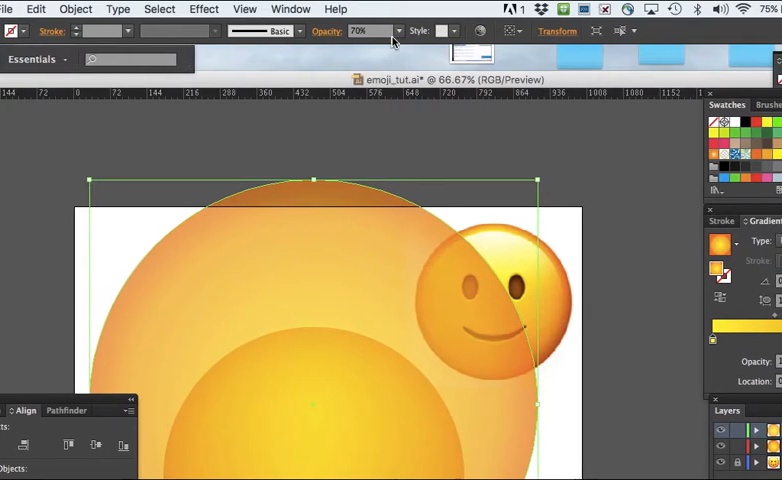
Return the large circle's opacity to 100% from the Control bar dropdown
left_click(394, 32)
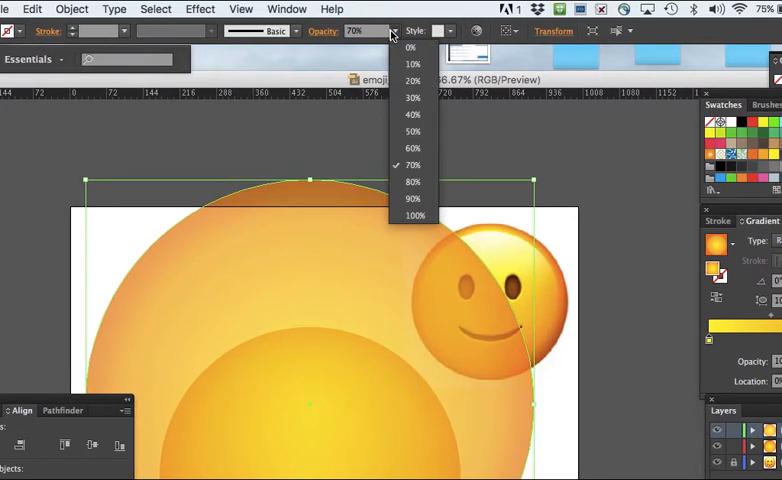
left_click(416, 216)
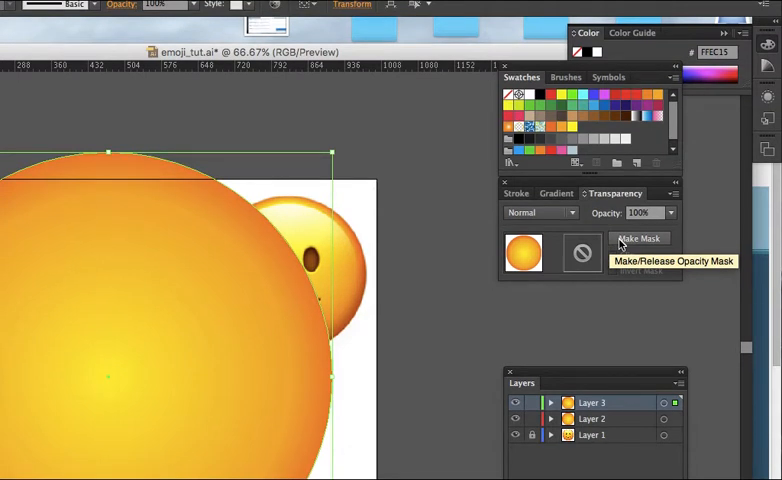
Make an opacity mask on the large circle, enter mask editing, then return to artwork
left_click(638, 238)
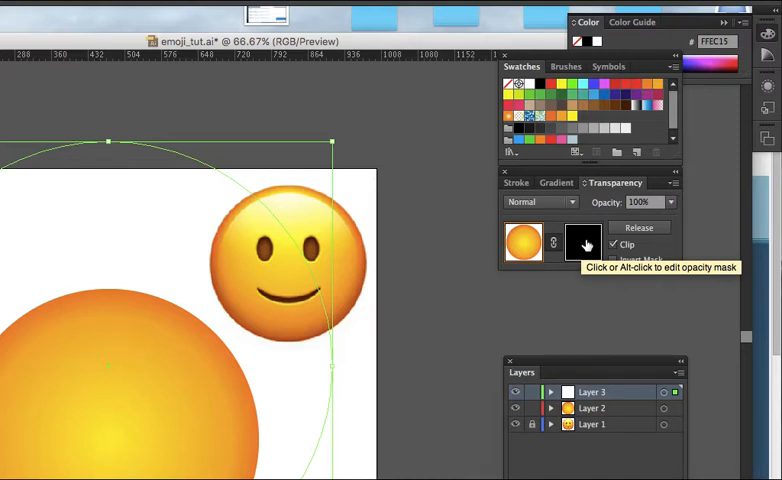
left_click(584, 244)
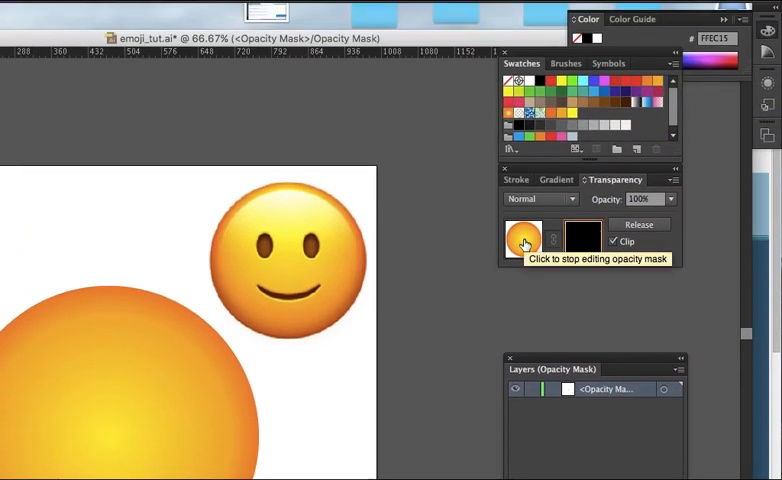
left_click(522, 240)
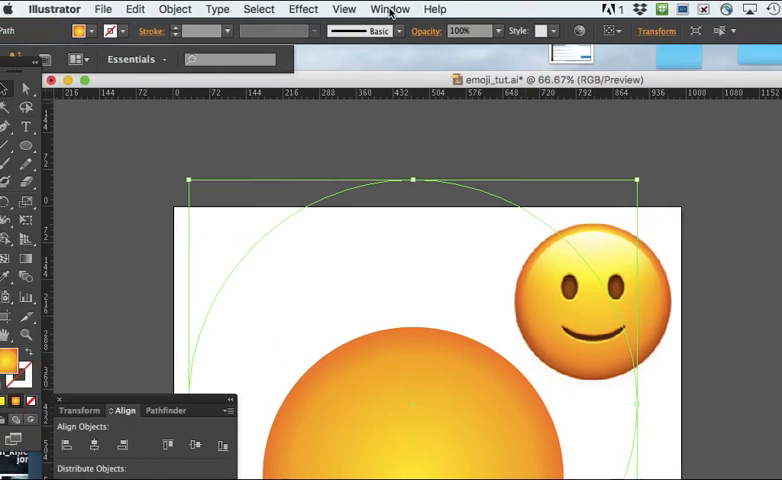
Reopen the Transparency panel via the Window menu and re-enter mask editing
left_click(388, 8)
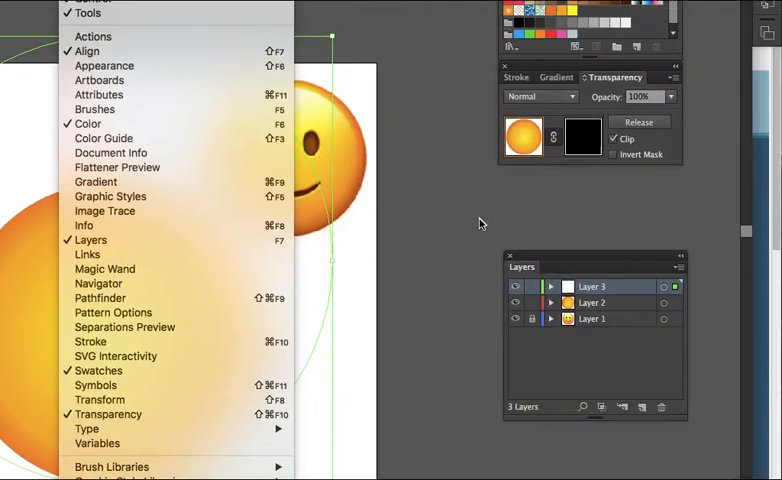
left_click(72, 8)
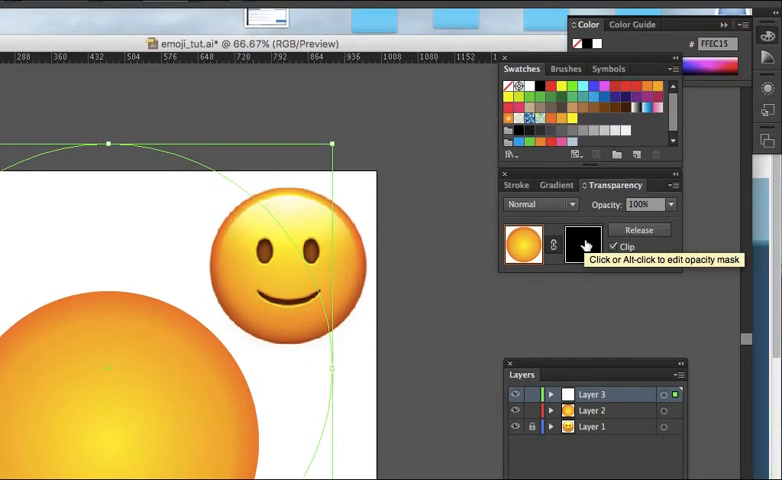
left_click(584, 244)
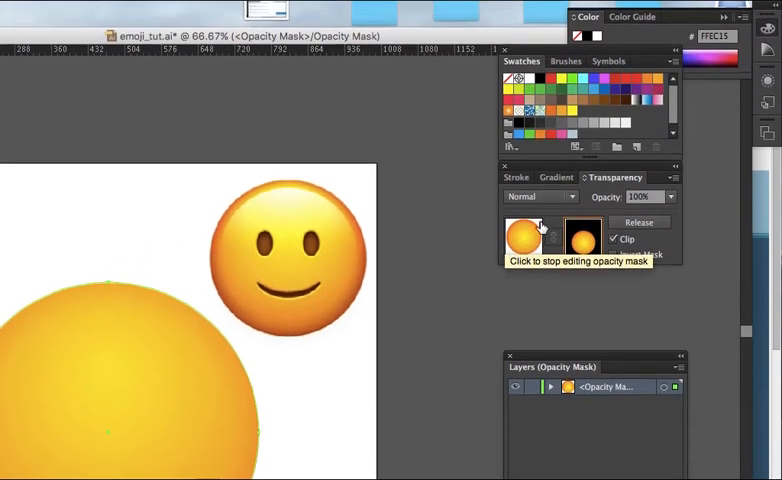
Enter the opacity mask thumbnail to paste a gradient-filled circle into it
left_click(584, 236)
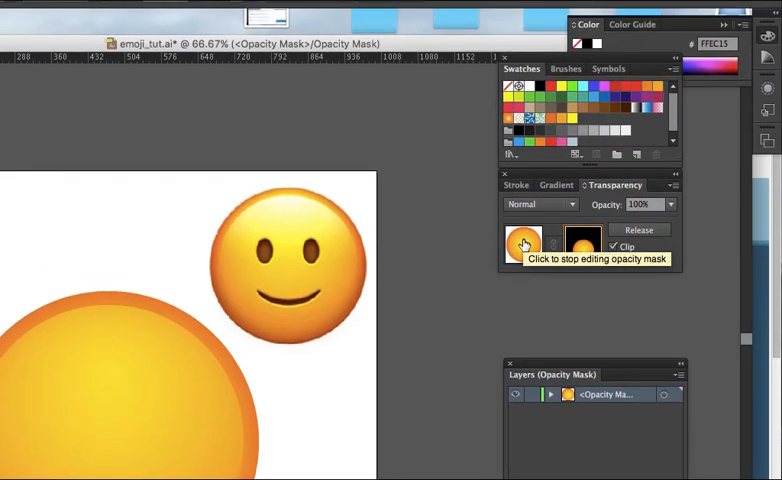
Leave mask editing and reposition the orange stop toward the gradient's outer end
left_click(524, 244)
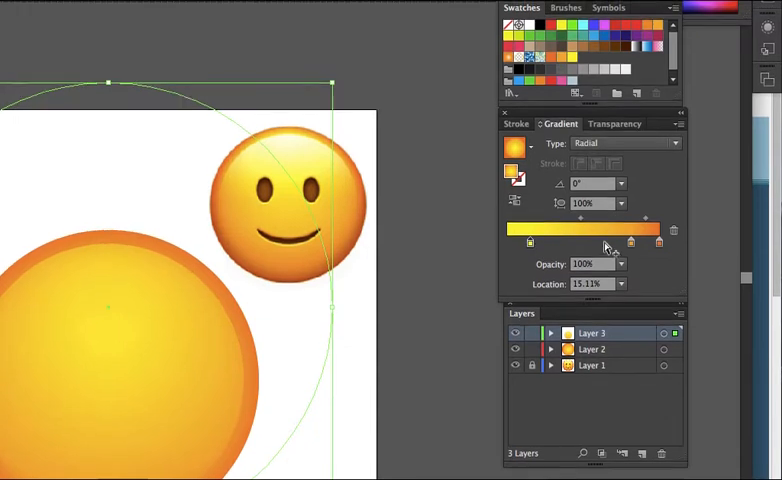
left_click_drag(530, 242, 624, 242)
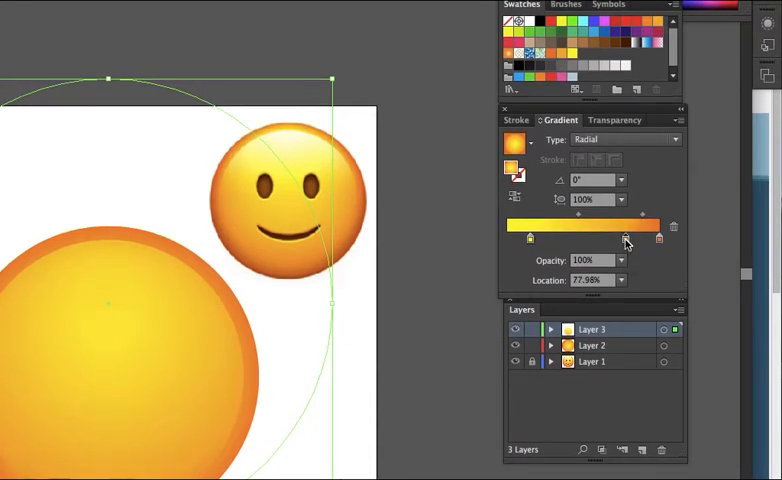
left_click_drag(626, 240, 620, 240)
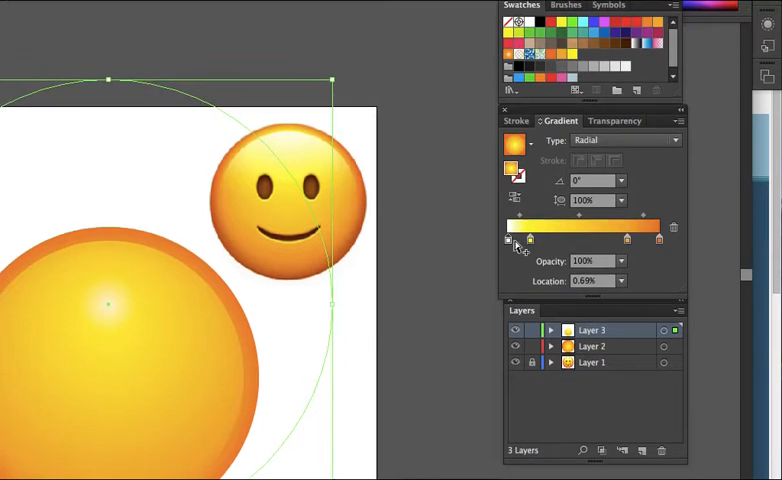
Move the yellow stop outward to about 44% to widen the bright centre
left_click_drag(510, 240, 552, 240)
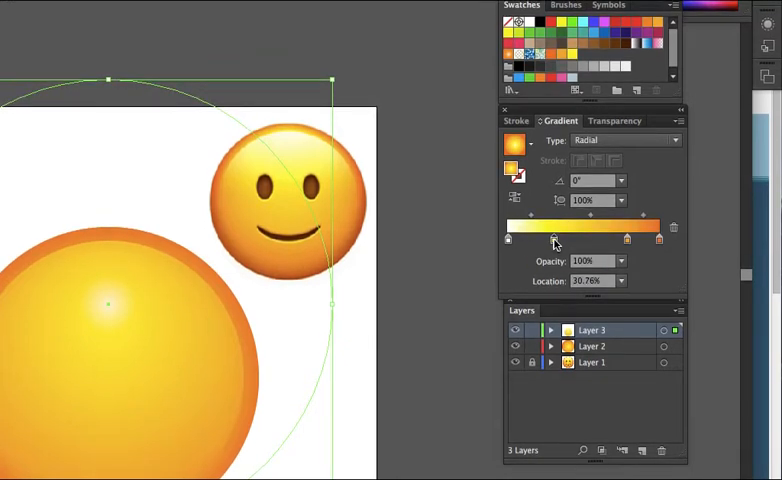
left_click_drag(552, 240, 564, 240)
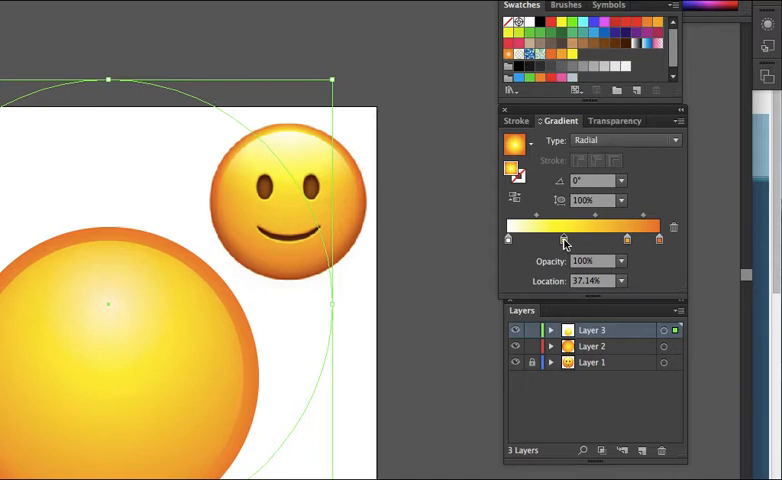
left_click_drag(564, 240, 576, 240)
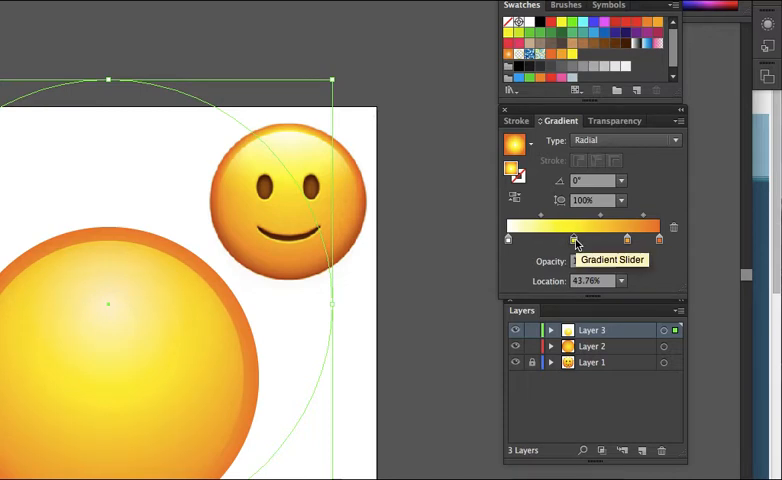
left_click_drag(576, 240, 582, 240)
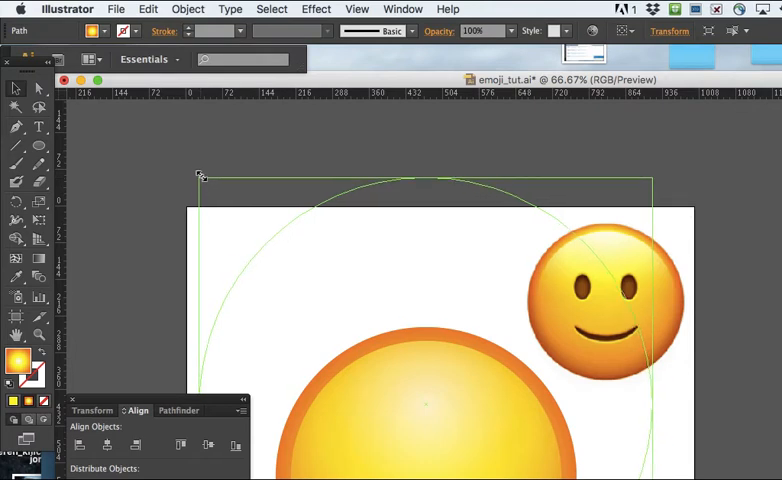
Select the circle and add a white stop at the start of its radial gradient
left_click_drag(202, 176, 196, 166)
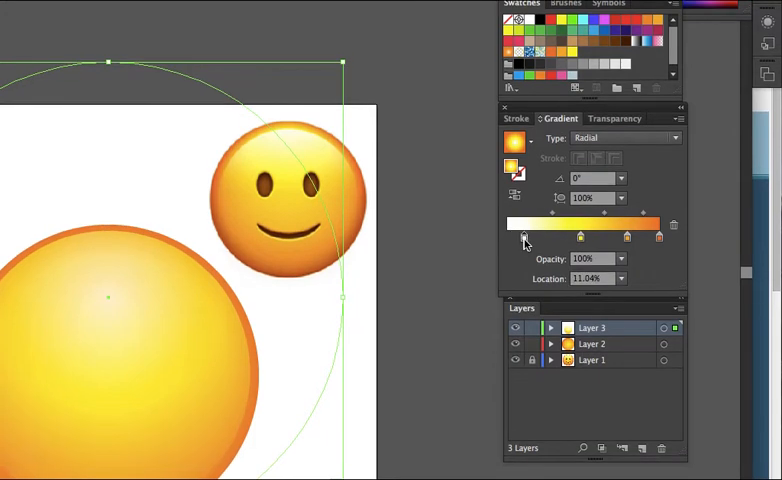
left_click_drag(522, 236, 528, 236)
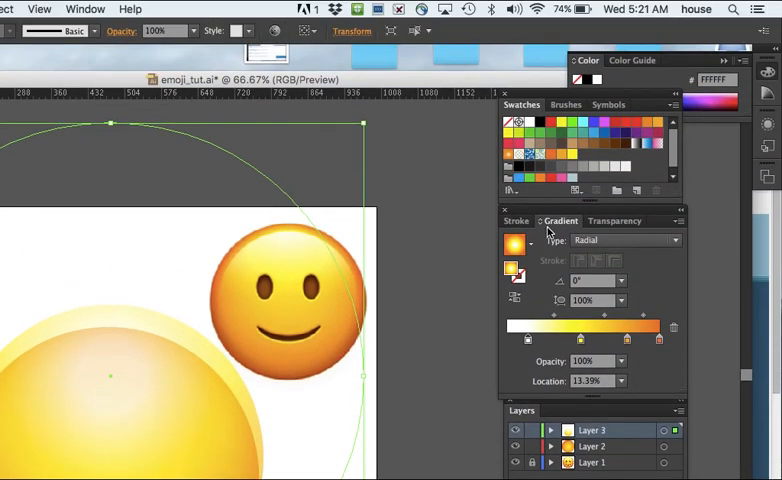
Enter opacity-mask editing for the circle's highlight via the Transparency panel
left_click(614, 220)
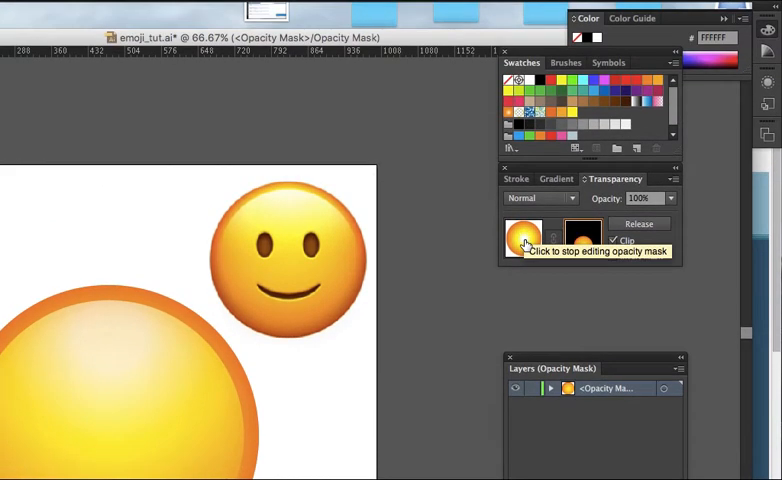
Exit the highlight's opacity-mask editing and add a new layer to the document
left_click(524, 236)
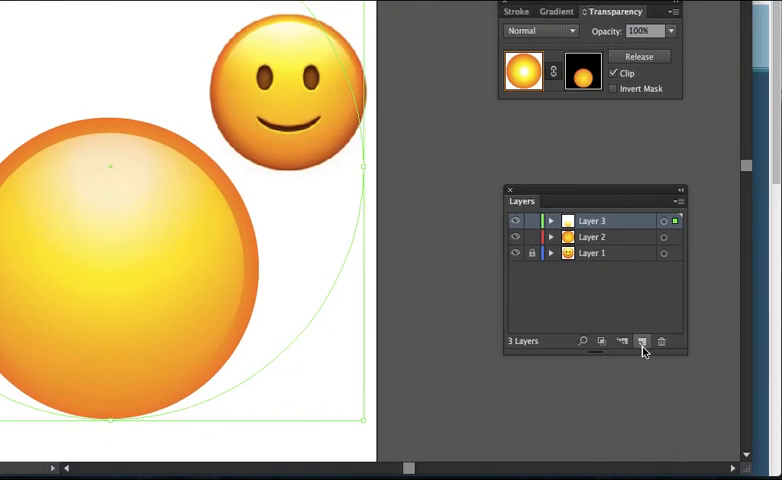
mouse_move(642, 340)
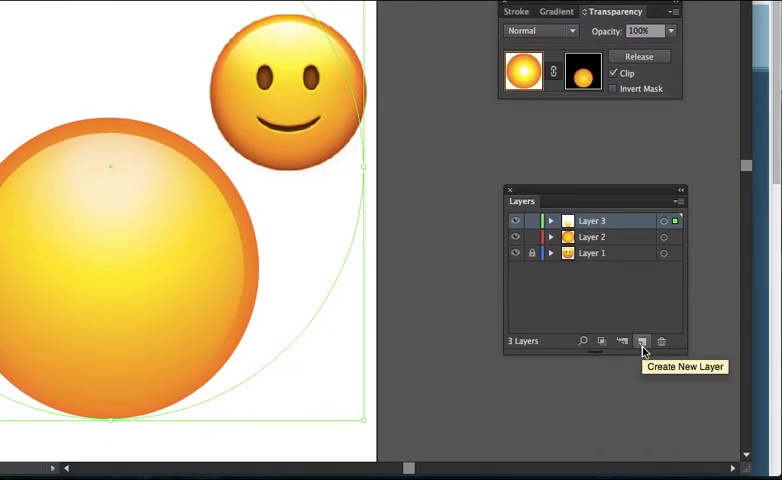
left_click(644, 340)
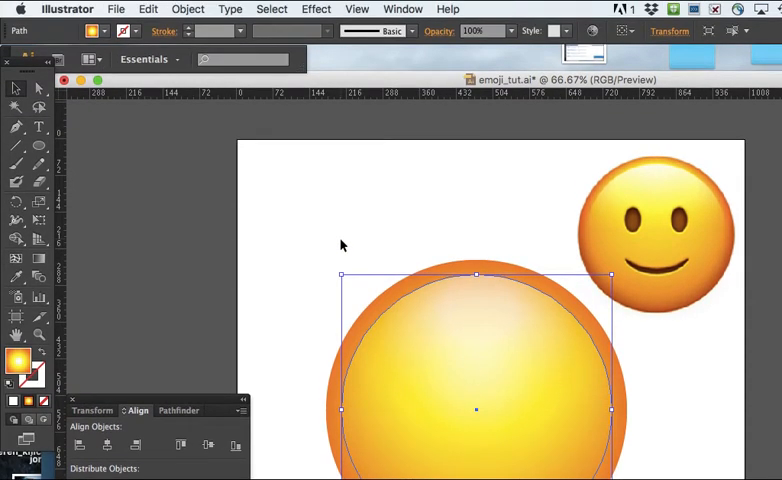
mouse_move(318, 10)
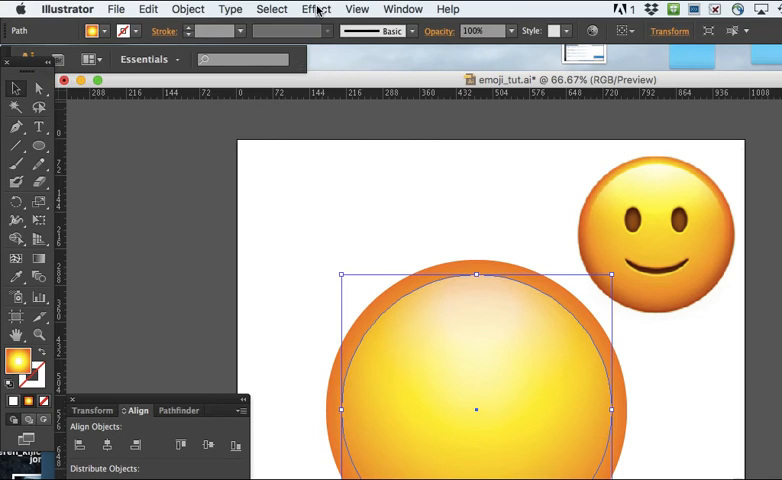
Add an Outer Glow effect to the circle with a pale yellow glow colour
left_click(316, 8)
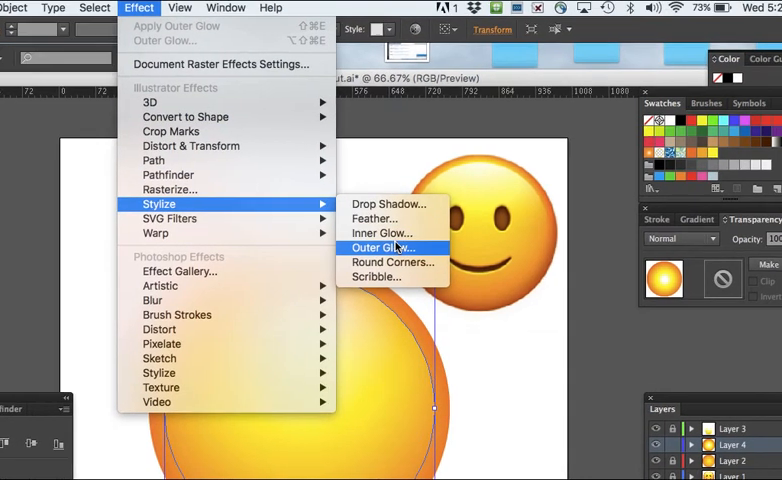
left_click(382, 246)
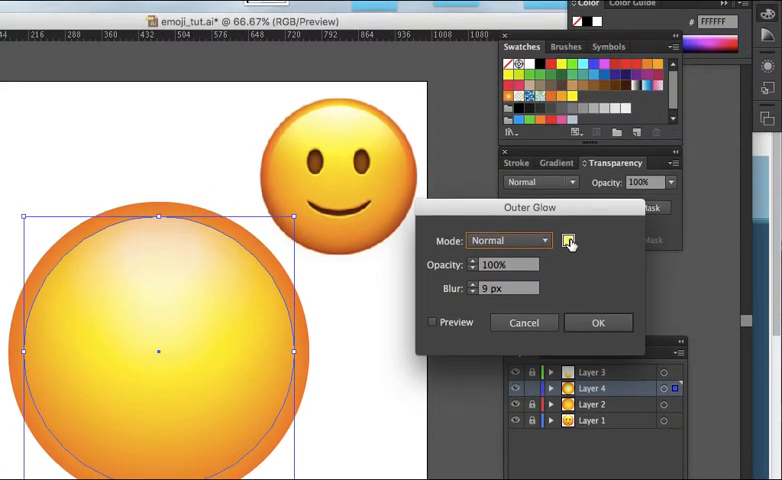
left_click(568, 240)
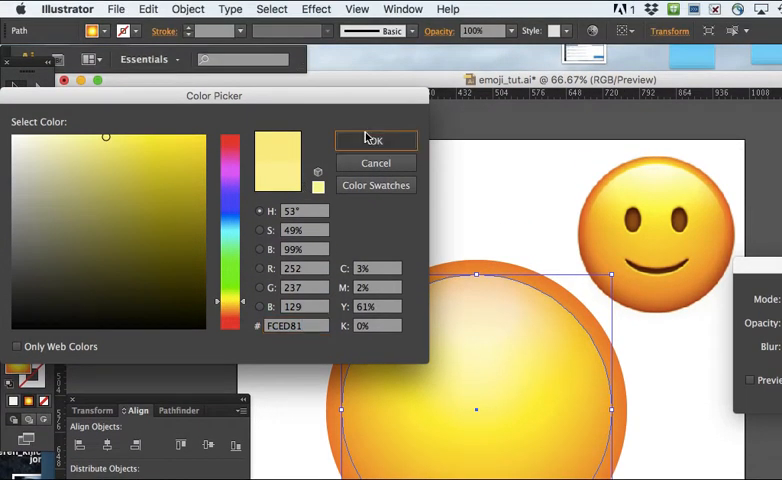
left_click(376, 140)
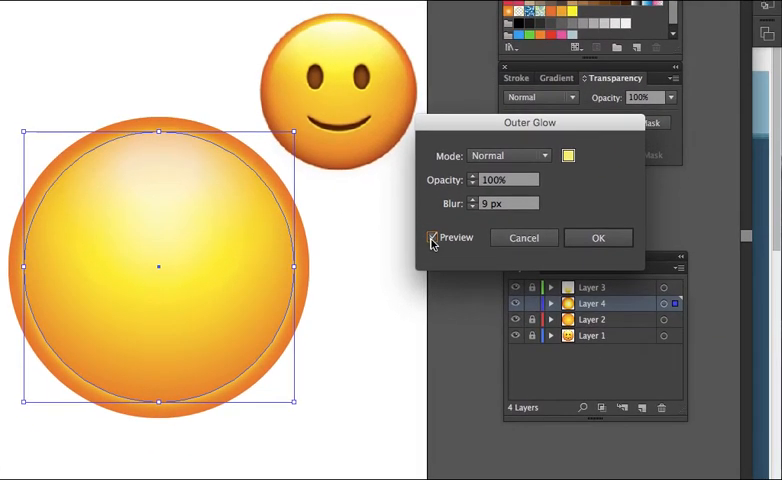
Preview and apply the pale yellow outer glow, then deselect the circle
left_click(432, 236)
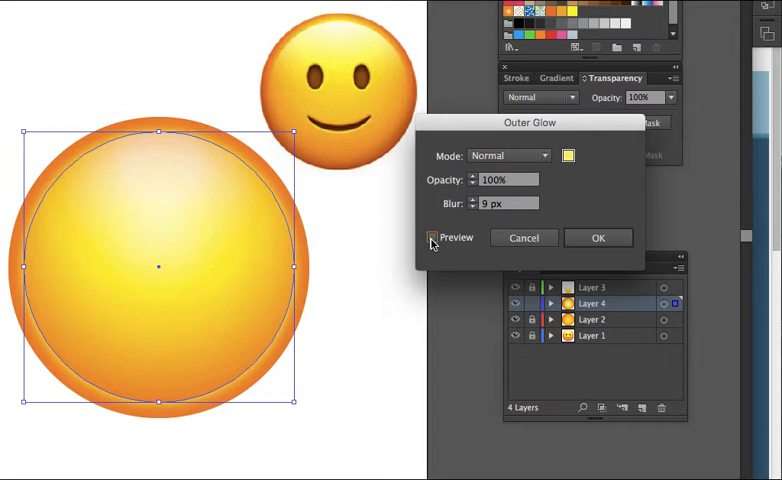
left_click(432, 236)
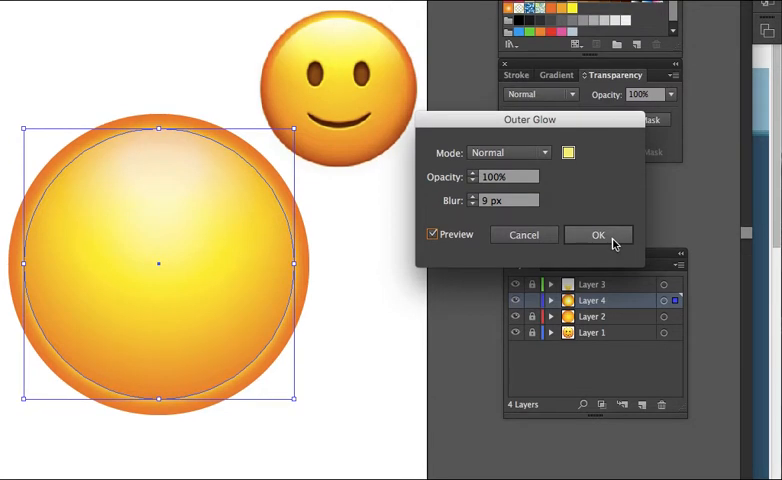
left_click(598, 234)
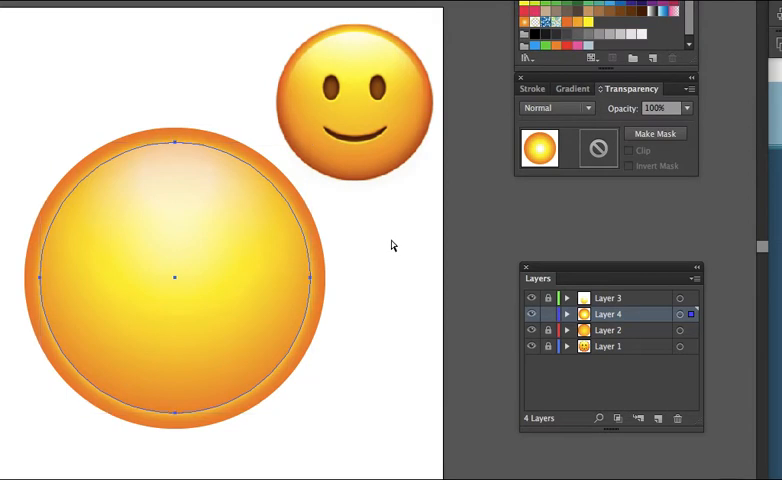
left_click(176, 276)
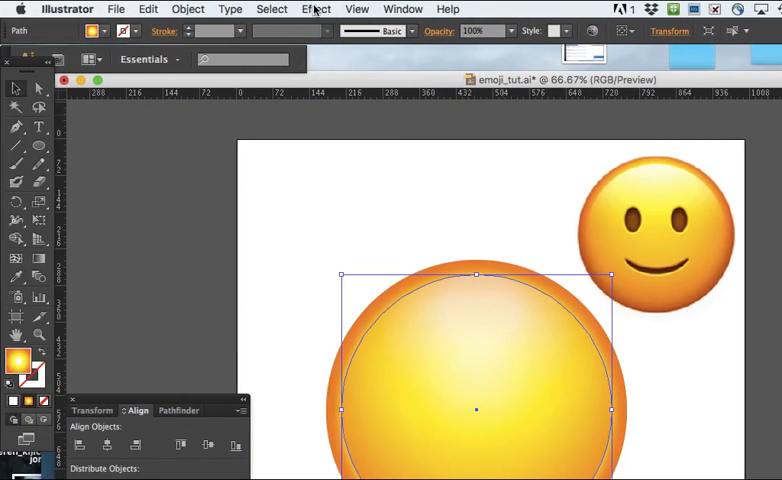
Apply a second outer glow to the circle at about 71% opacity with 5 px blur
left_click(316, 8)
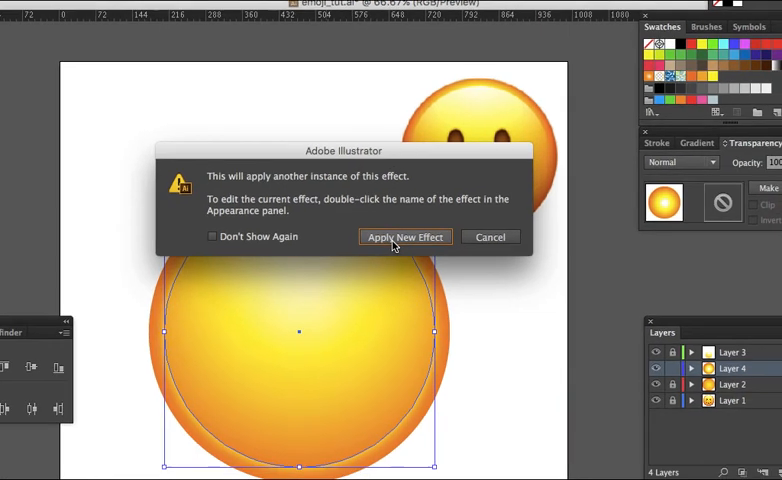
left_click(404, 236)
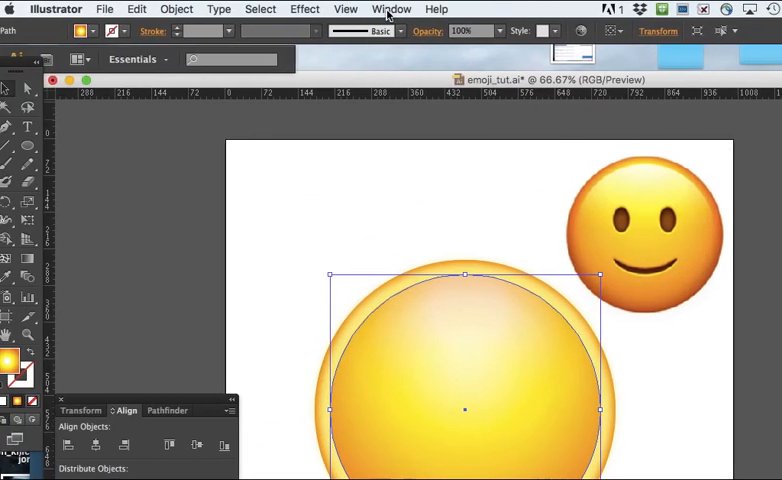
left_click(392, 8)
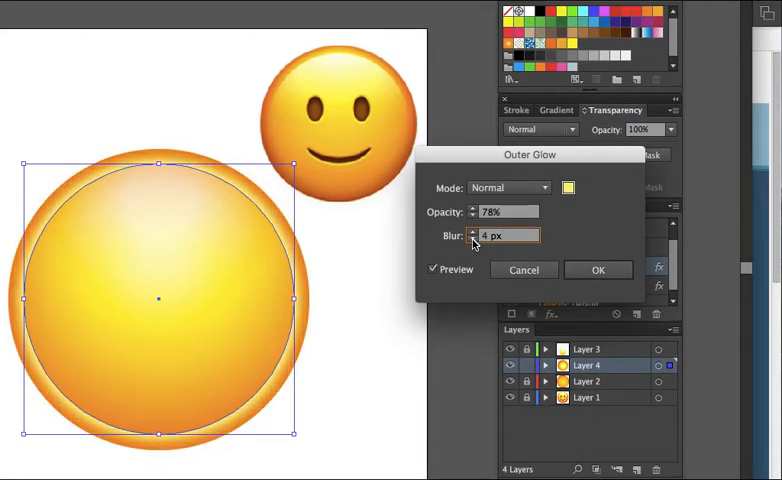
left_click(474, 240)
type("75")
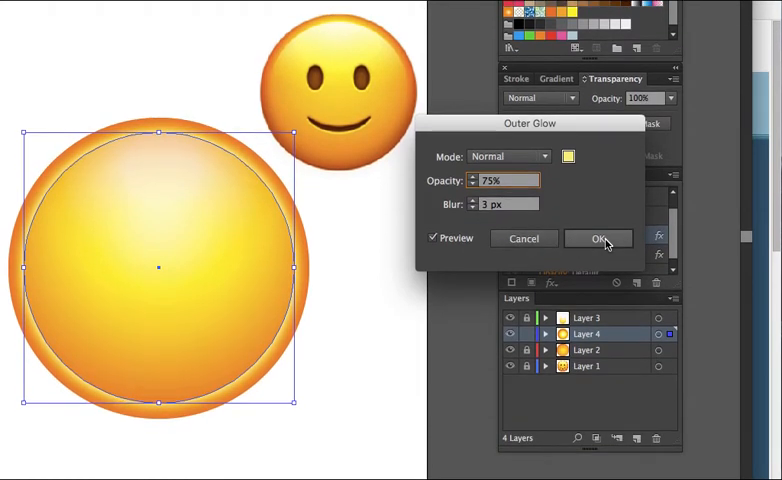
left_click(598, 238)
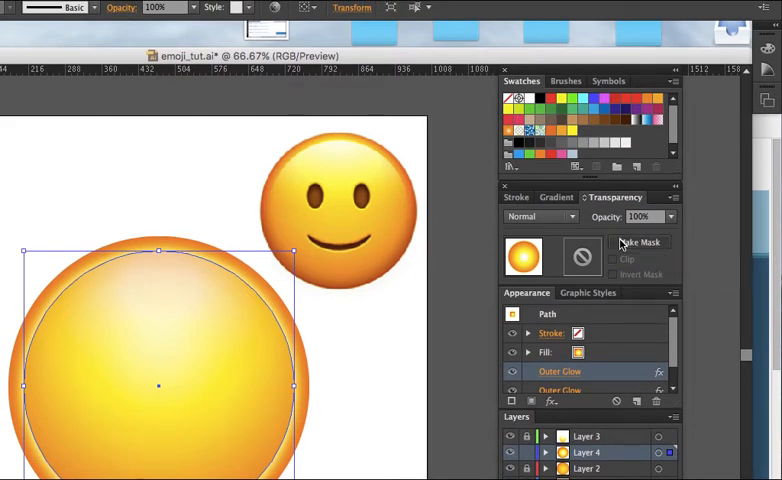
left_click(640, 242)
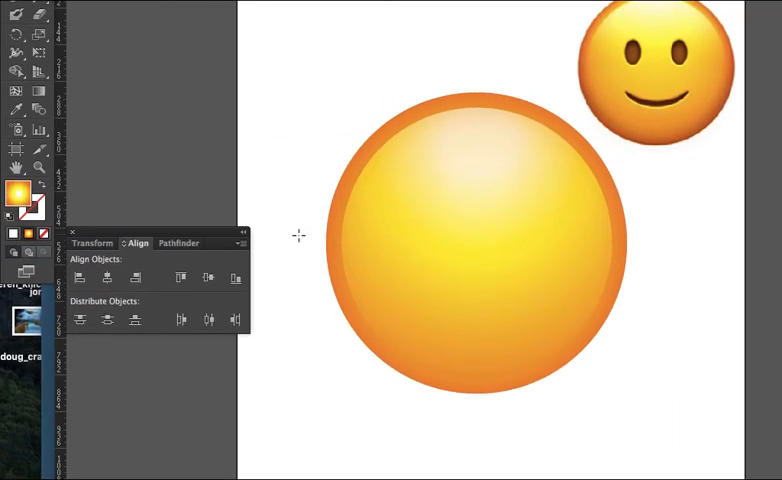
left_click_drag(298, 236, 398, 256)
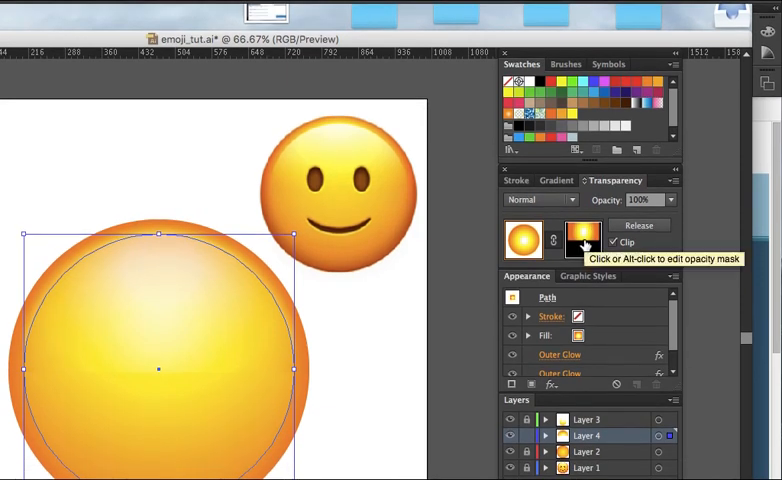
Edit the highlight's opacity mask and set its gradient angle to -90° (vertical)
left_click(584, 240)
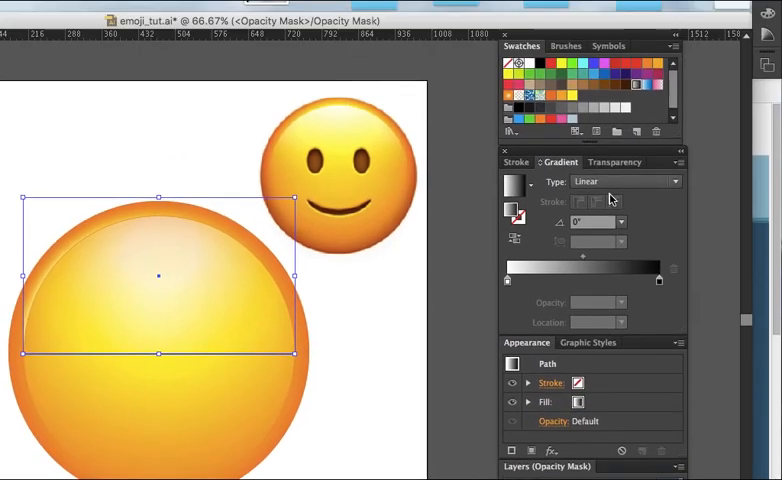
left_click(622, 242)
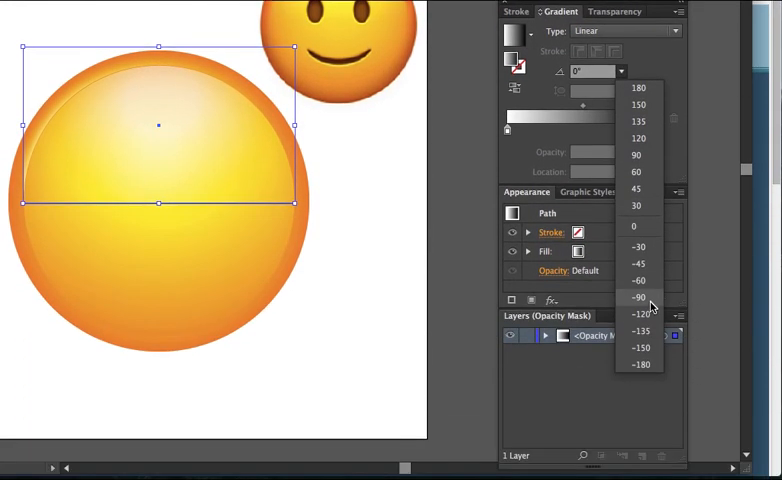
left_click(638, 296)
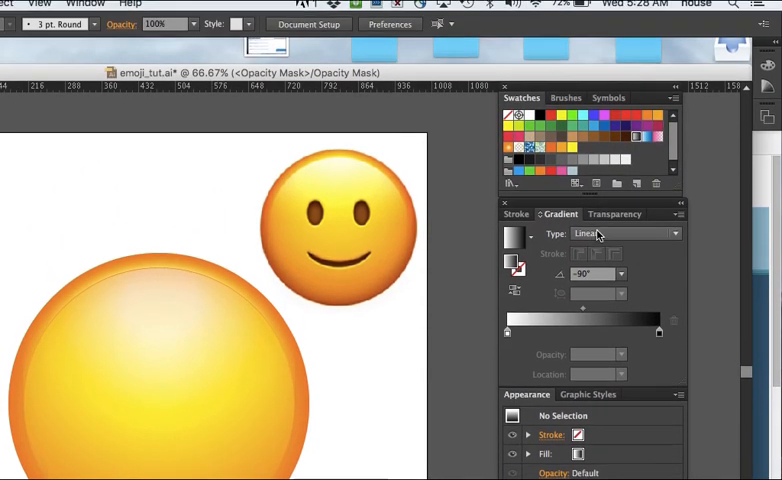
Exit opacity-mask editing and return to the smiley artwork
left_click(614, 220)
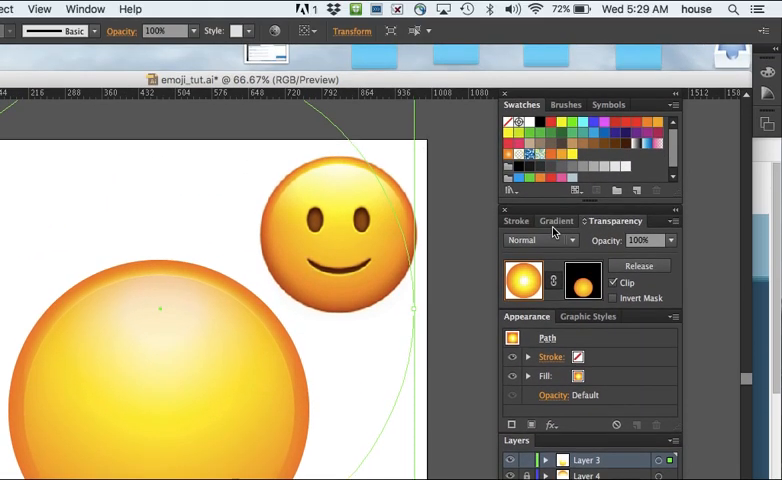
Adjust the white stop's location to resize the radial gradient's bright centre
left_click(556, 220)
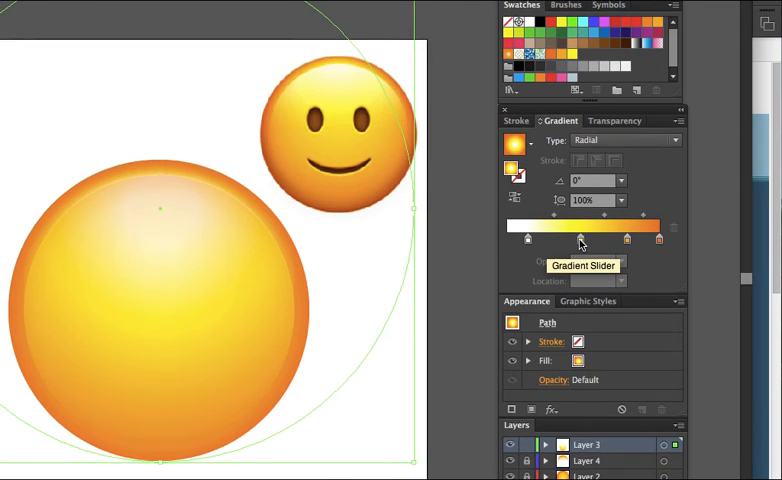
left_click(566, 240)
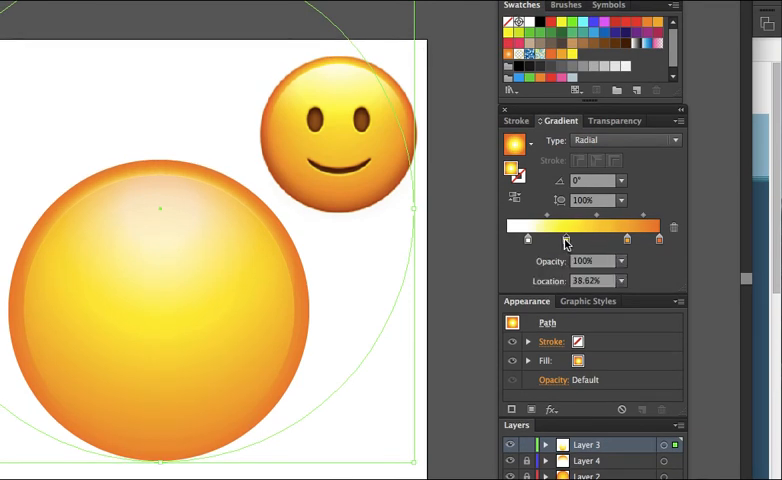
left_click_drag(566, 240, 552, 240)
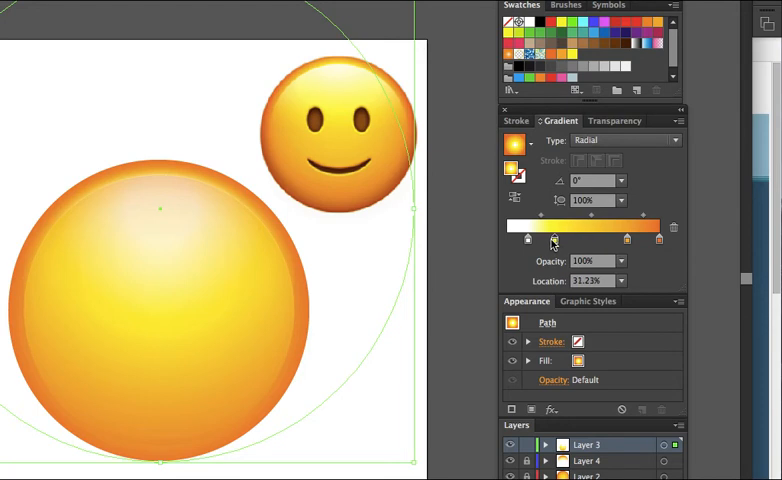
left_click_drag(552, 240, 550, 240)
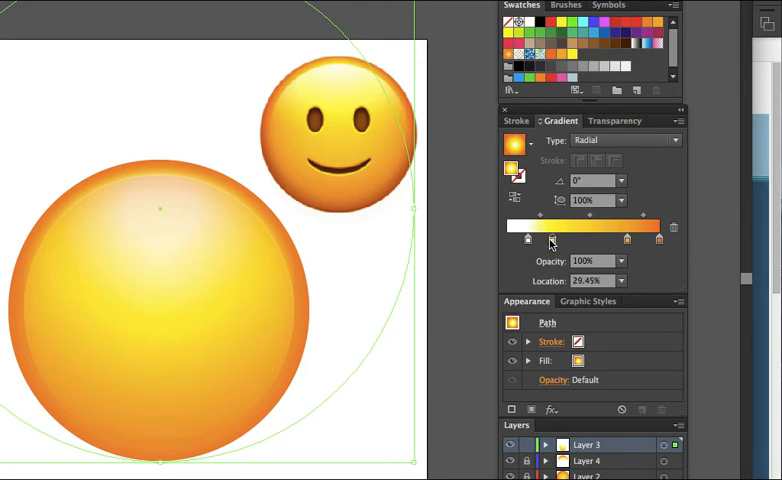
left_click_drag(548, 240, 556, 240)
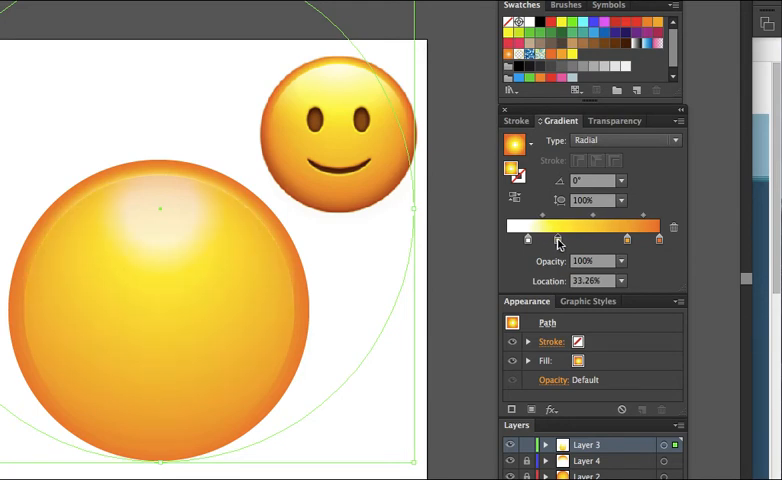
left_click_drag(552, 240, 568, 240)
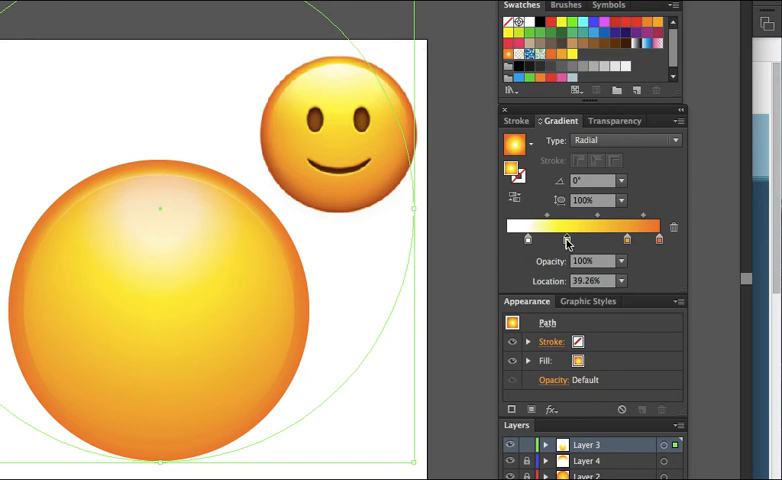
left_click_drag(568, 240, 580, 240)
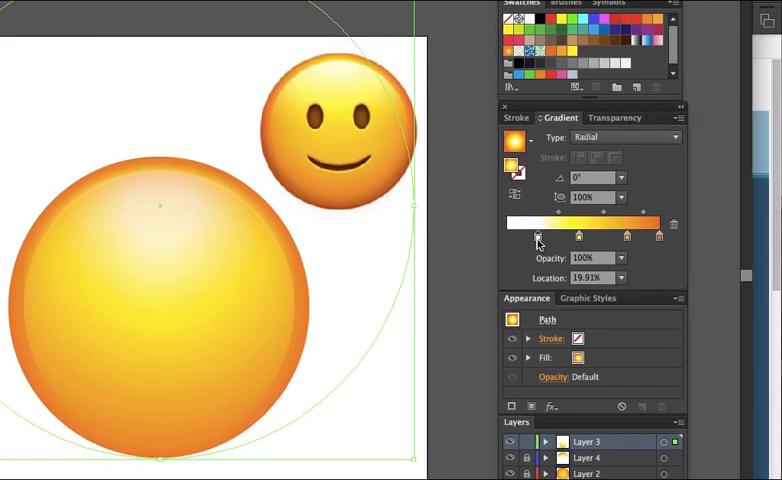
Fine-tune where the white centre fades into yellow for a small soft highlight
left_click_drag(536, 236, 540, 236)
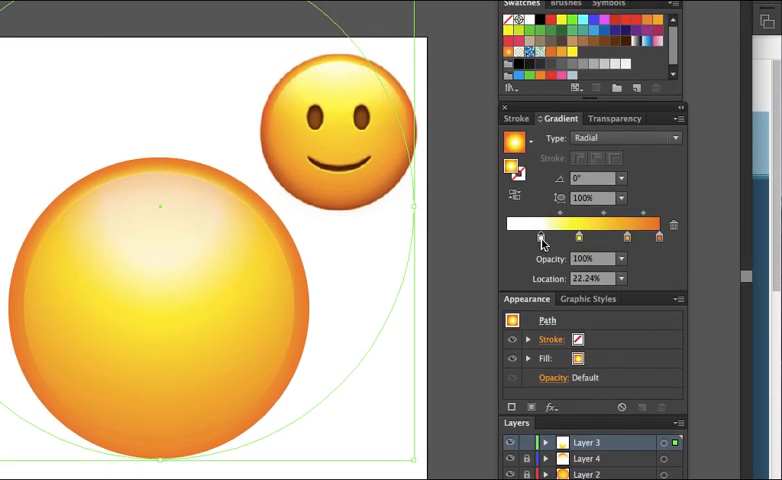
left_click_drag(540, 238, 548, 238)
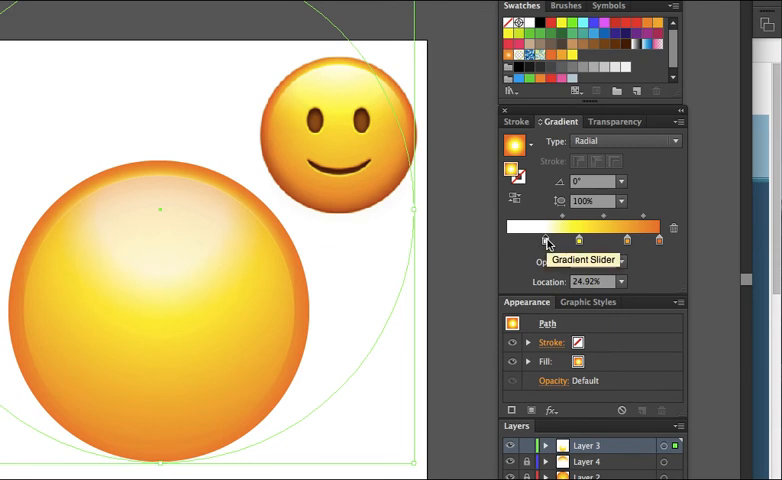
left_click_drag(548, 240, 540, 240)
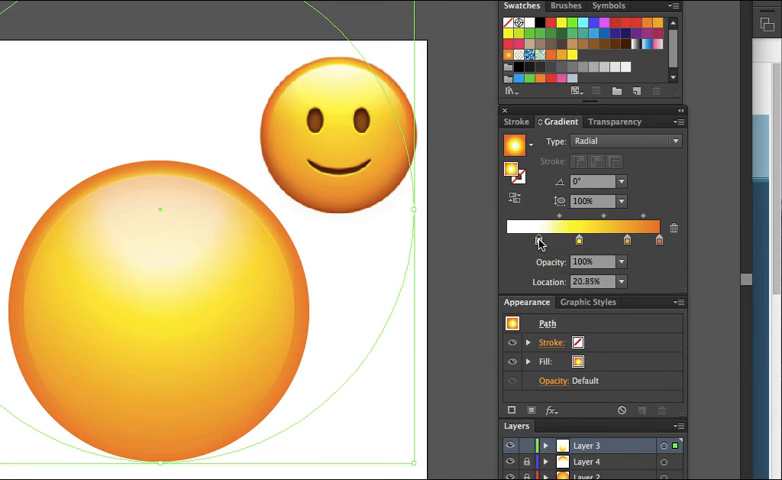
left_click_drag(536, 238, 528, 238)
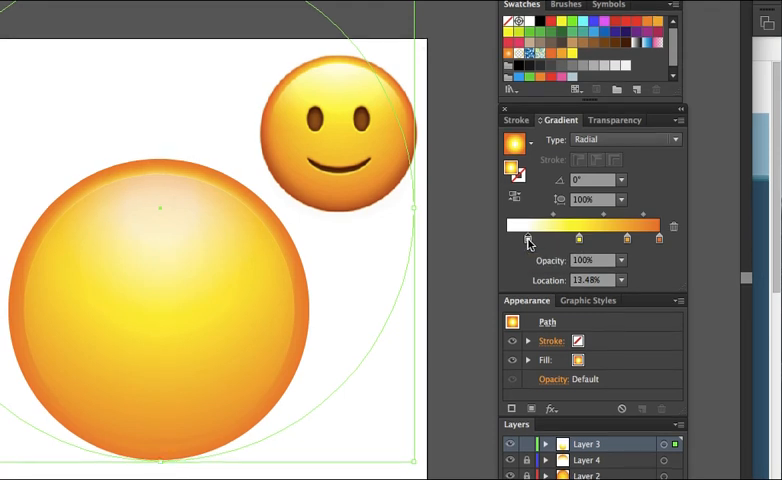
left_click_drag(524, 240, 538, 240)
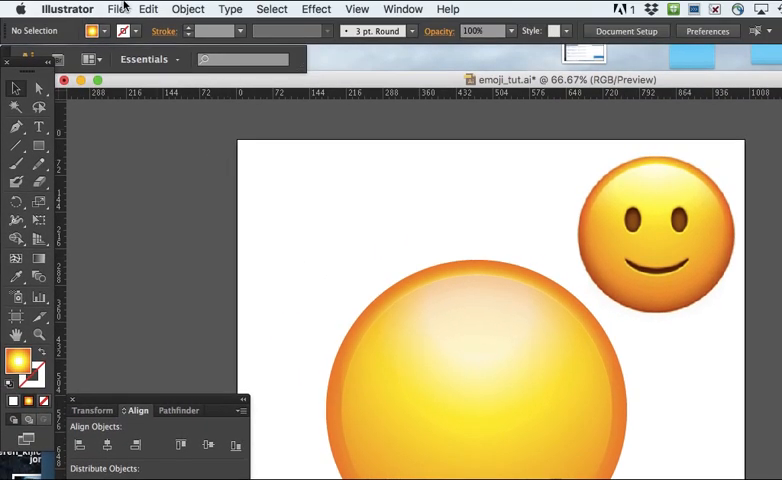
Bring up the File menu to reach the recent files list
left_click(116, 8)
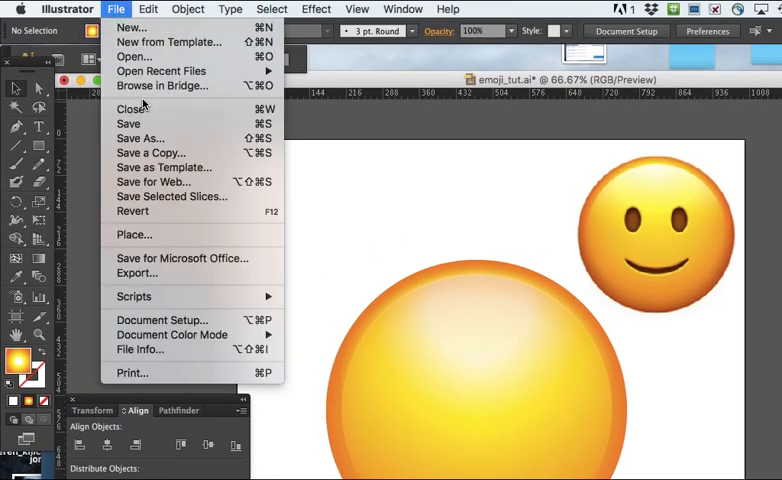
mouse_move(160, 72)
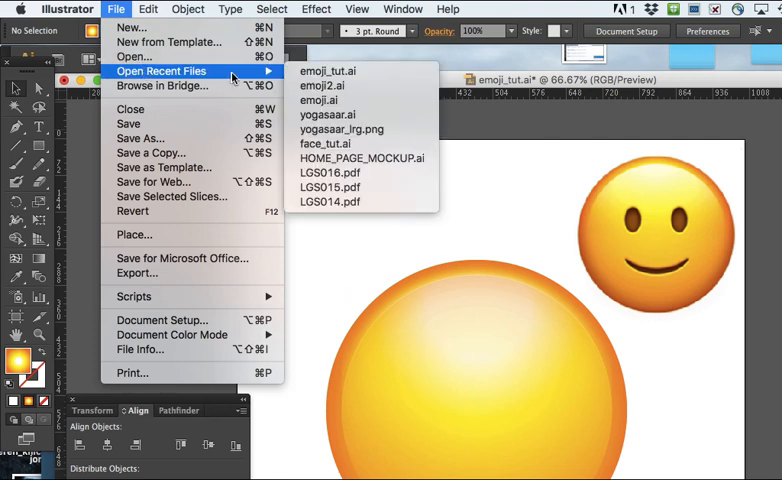